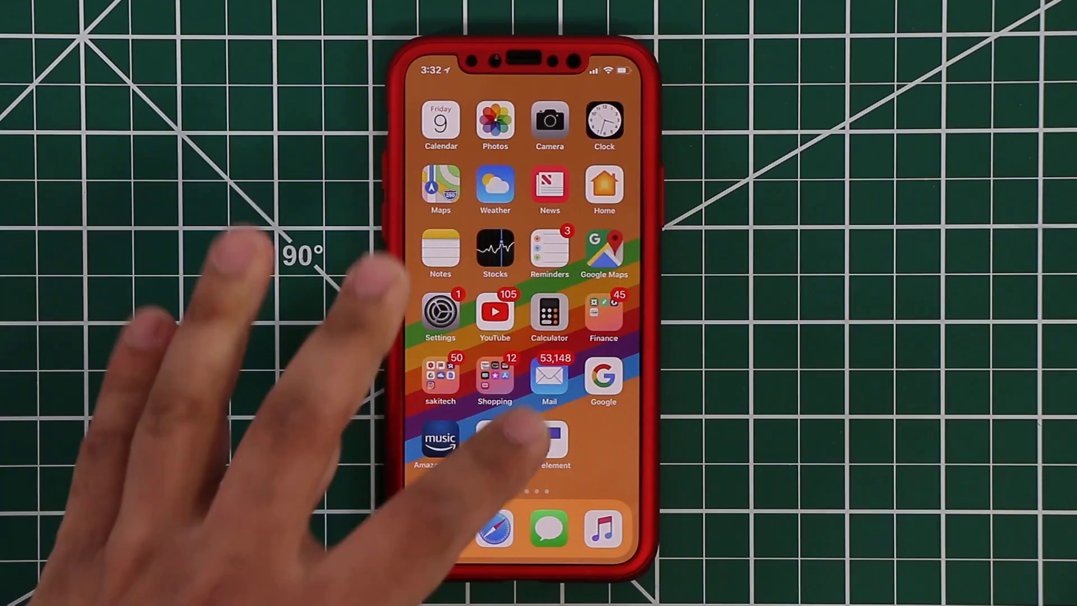
- Launch PDFelement from the home screen to reach the Local files list
click(550, 444)
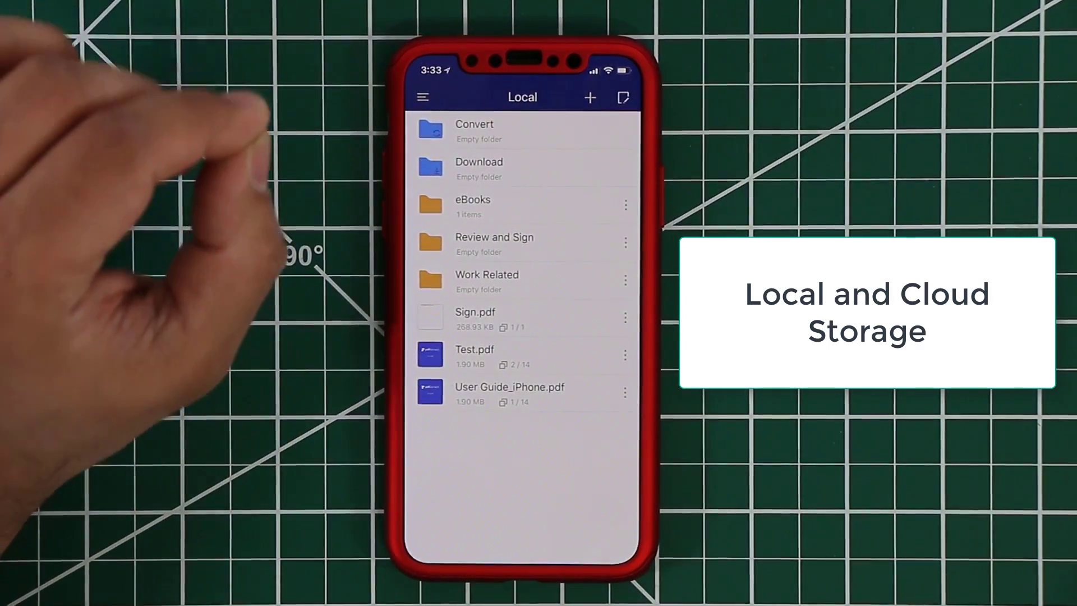
mouse_move(136, 171)
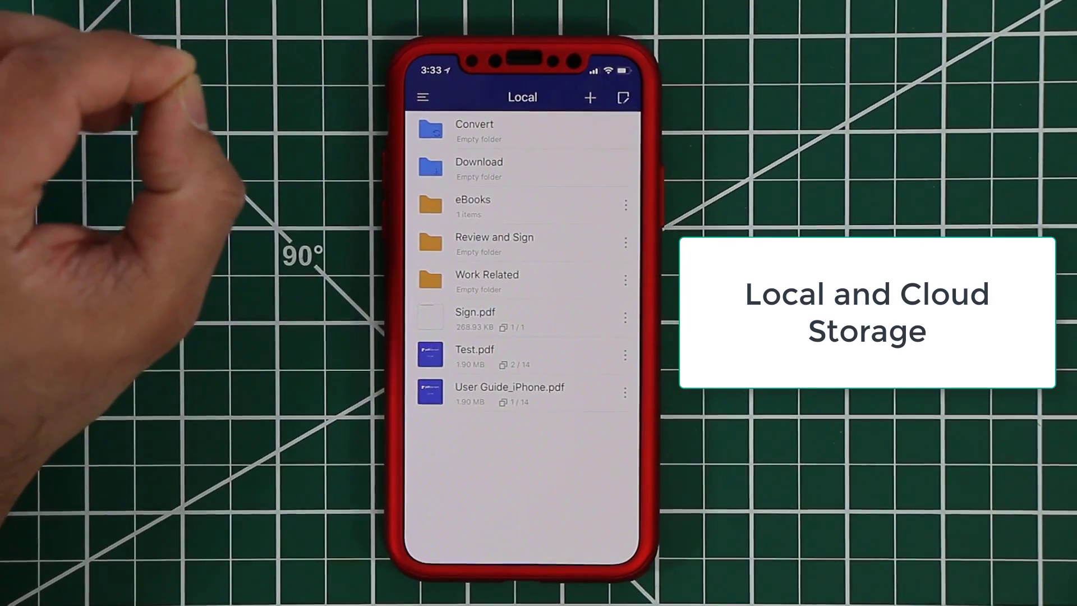
click(423, 97)
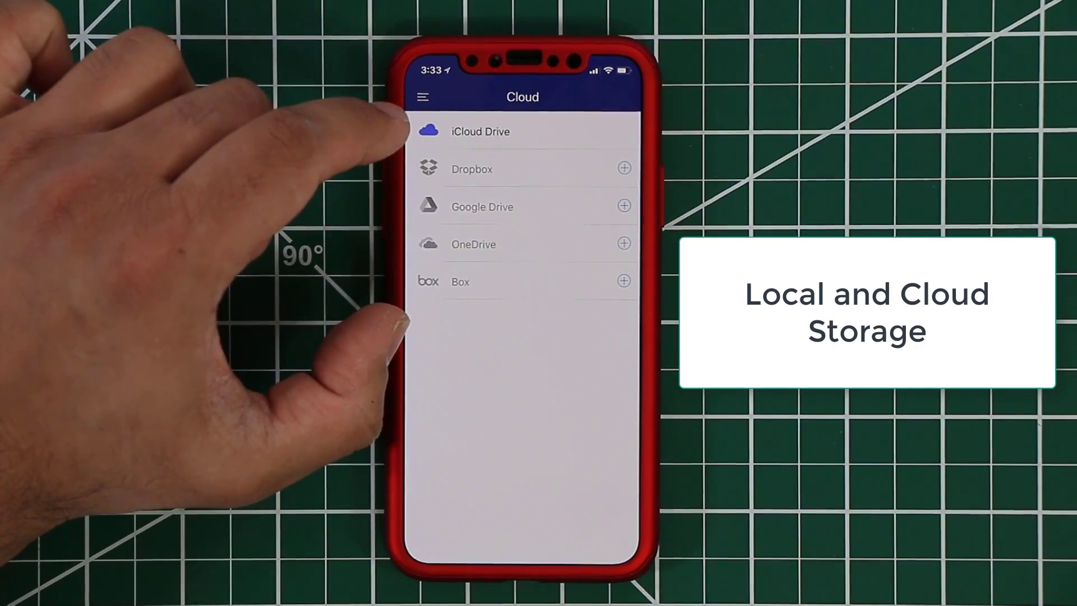
click(422, 97)
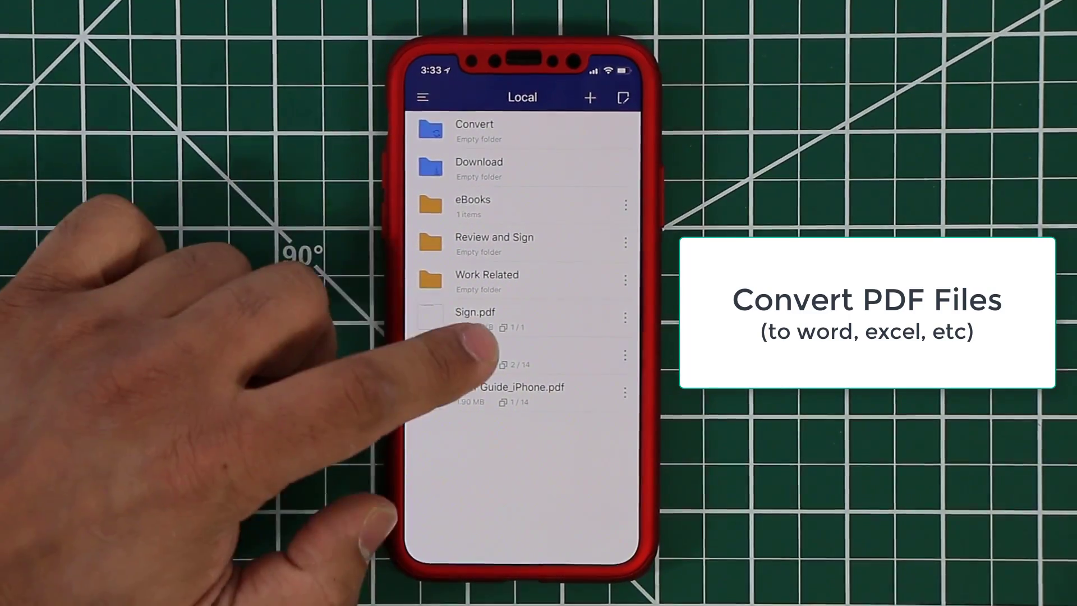
click(494, 391)
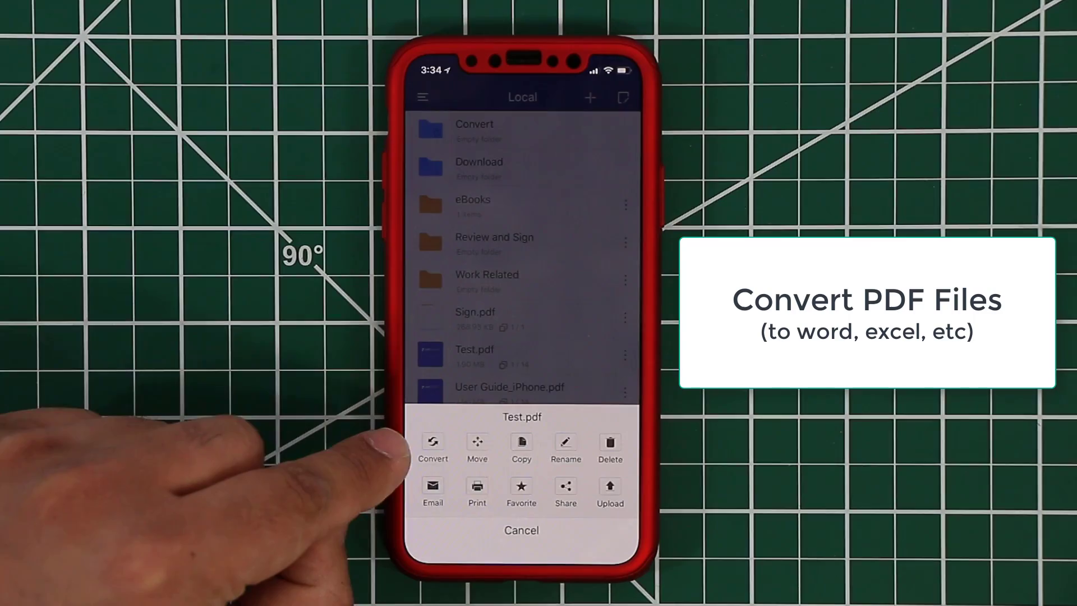
click(433, 447)
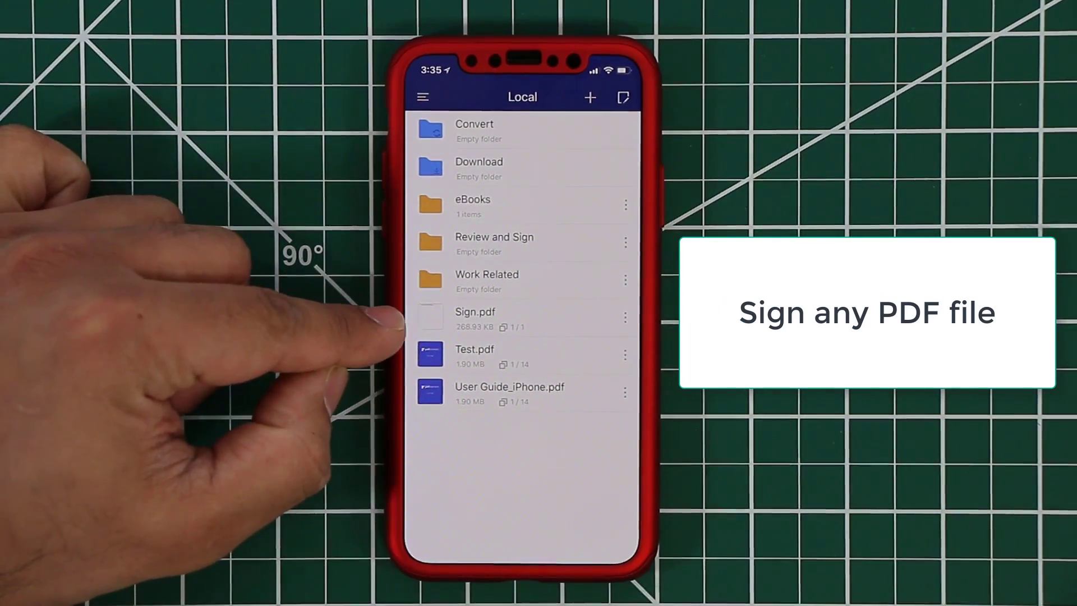
- Open Sign.pdf and draw a scribbled handwritten signature on the Create Signature canvas
click(475, 317)
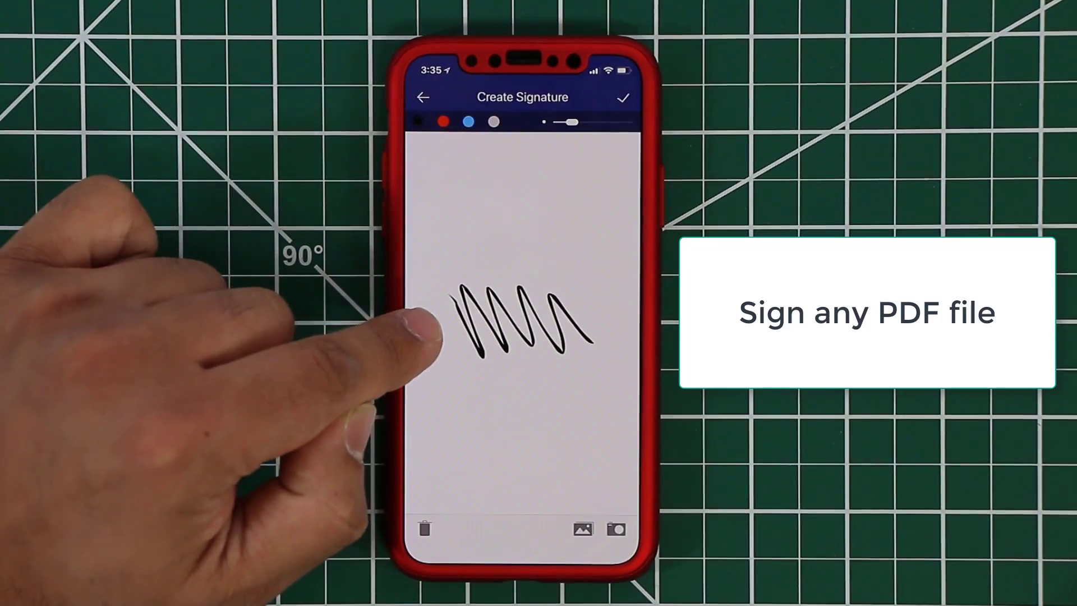
- Save the signature, place it on the page in red, and return to the local file list
click(425, 528)
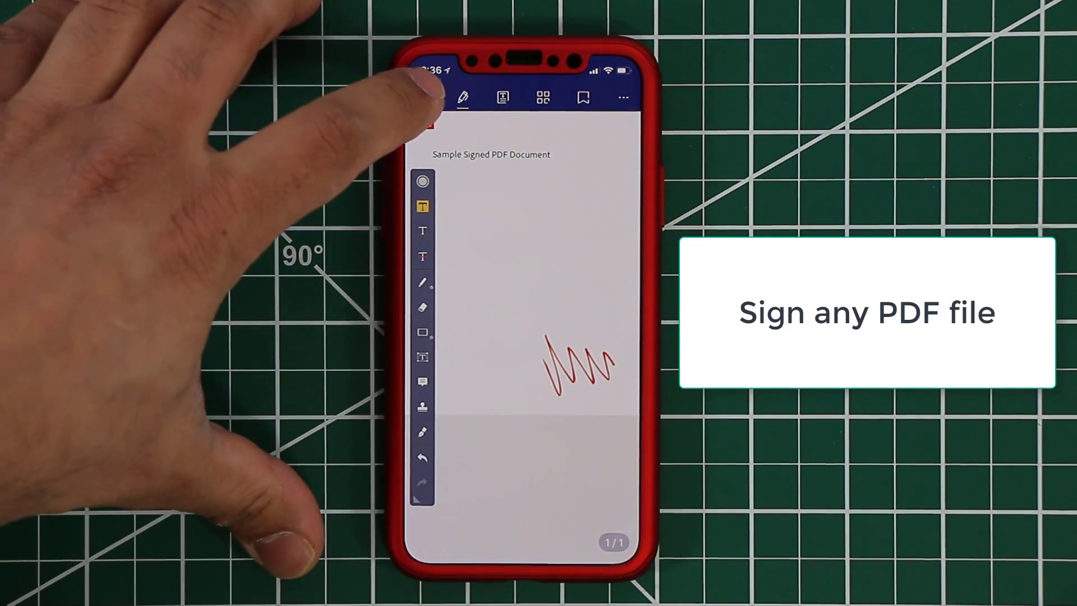
click(426, 96)
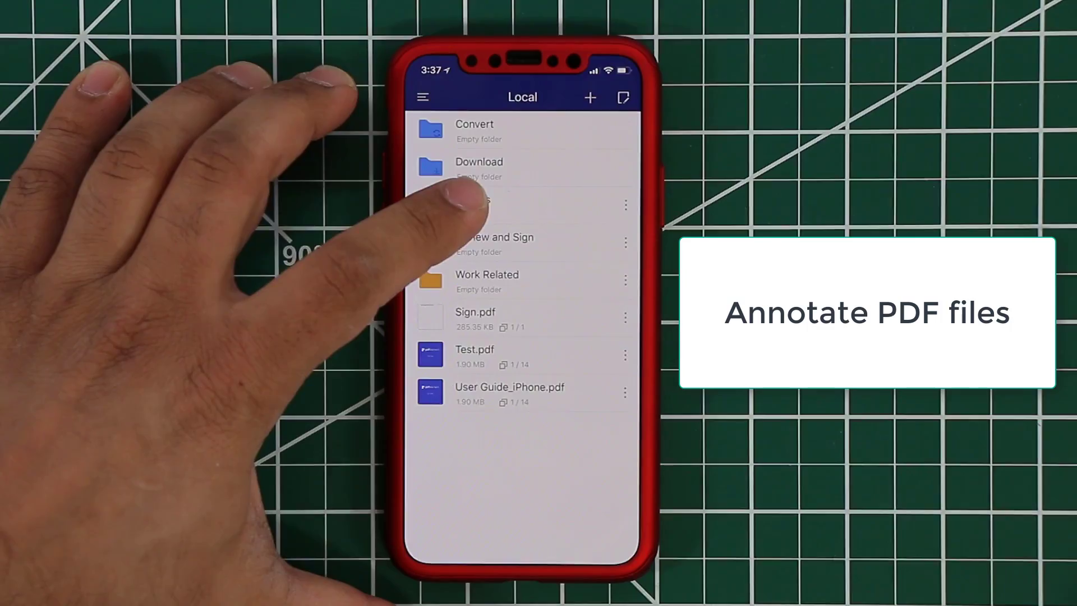
- Open the eBooks folder's highlighted book and scroll to another page with annotation tools out
click(478, 205)
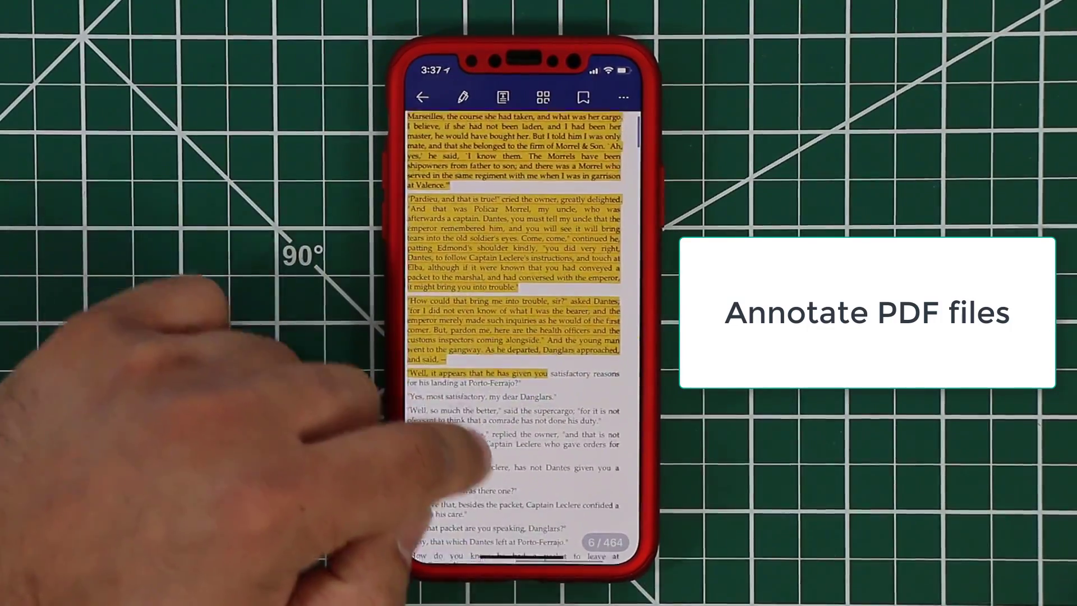
scroll(up, 3)
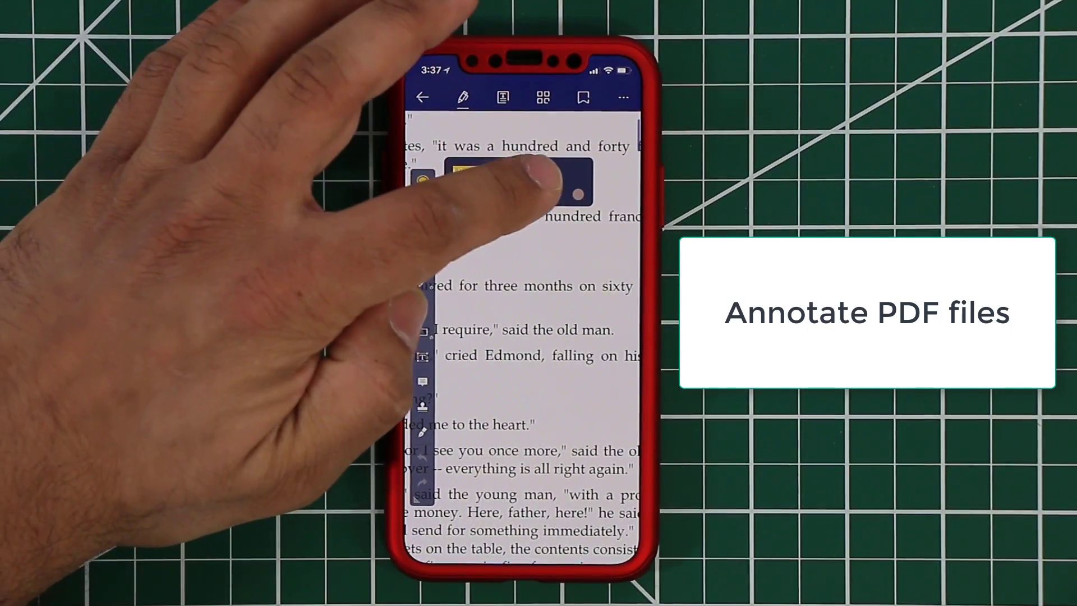
- Underline the phrase 'for three months' in blue with the underline markup tool
click(423, 181)
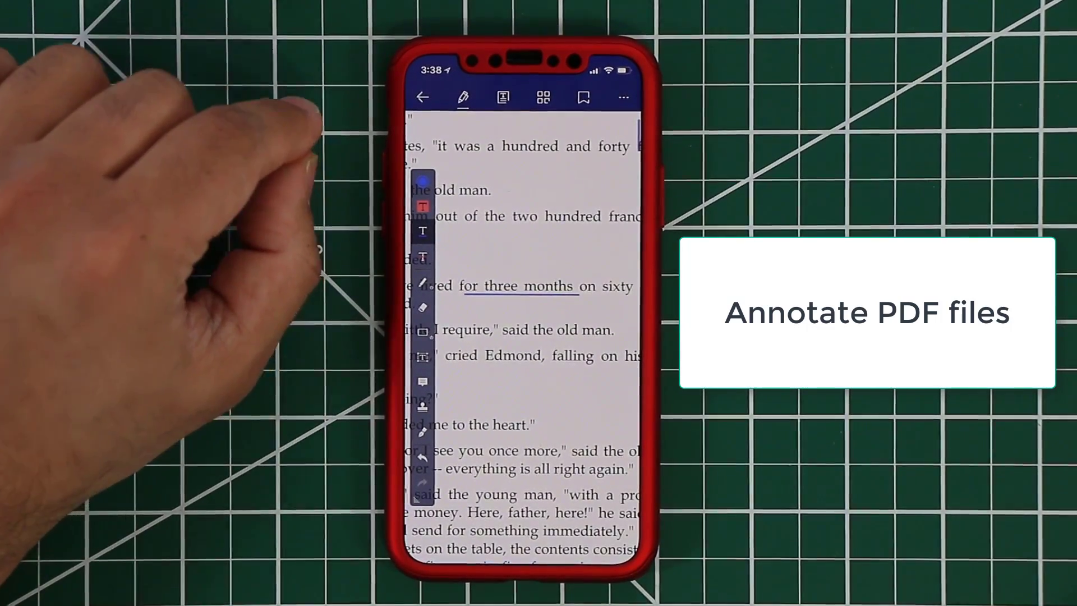
- Leave the book and open User Guide_iPhone.pdf in edit mode at WiFi Wireless Transfer
click(423, 97)
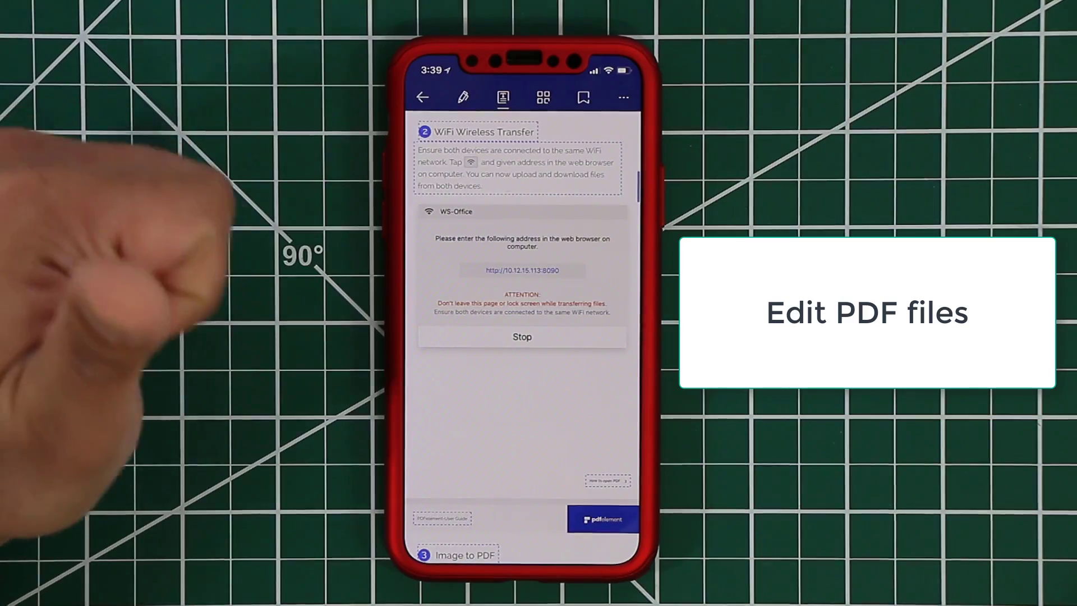
- Close the user guide, answer the save prompt, and bring up Sign.pdf's action sheet
click(423, 97)
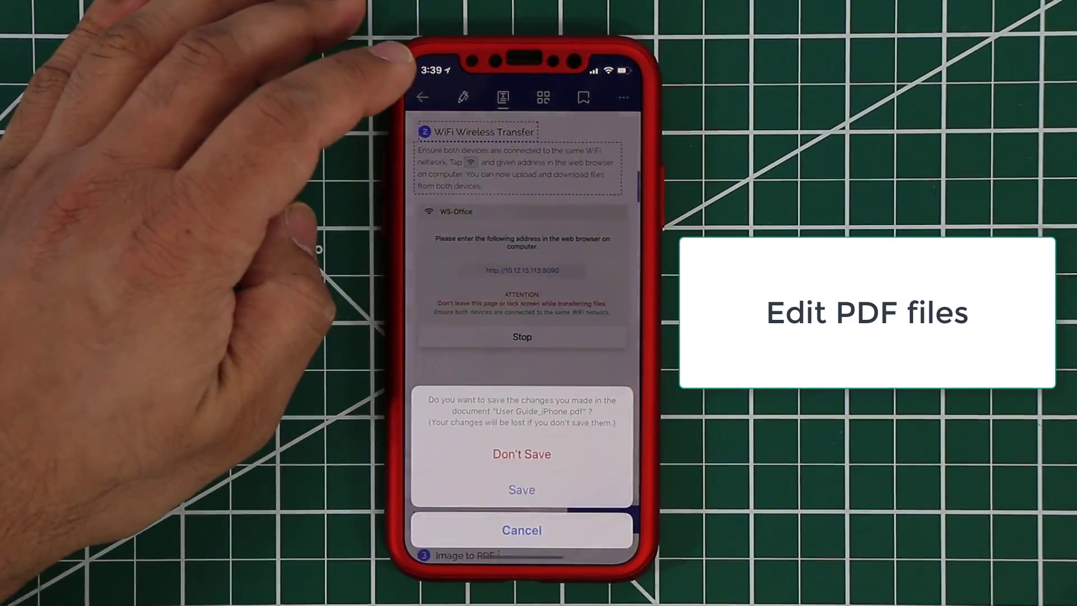
click(522, 489)
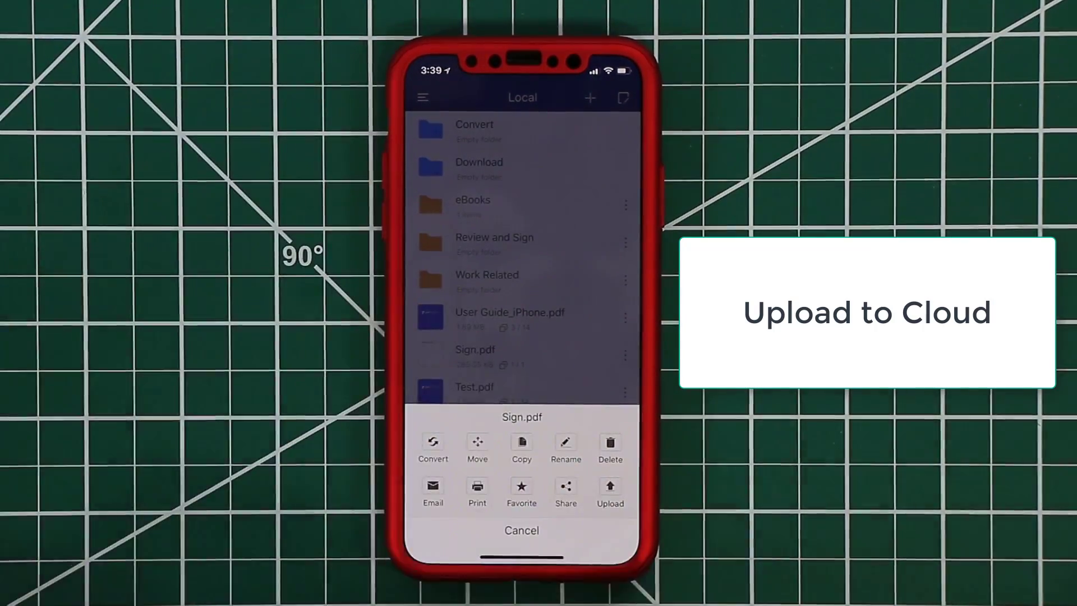
- Browse the iOS share sheet's apps and cloud options for Sign.pdf, then reopen the signed document
click(611, 488)
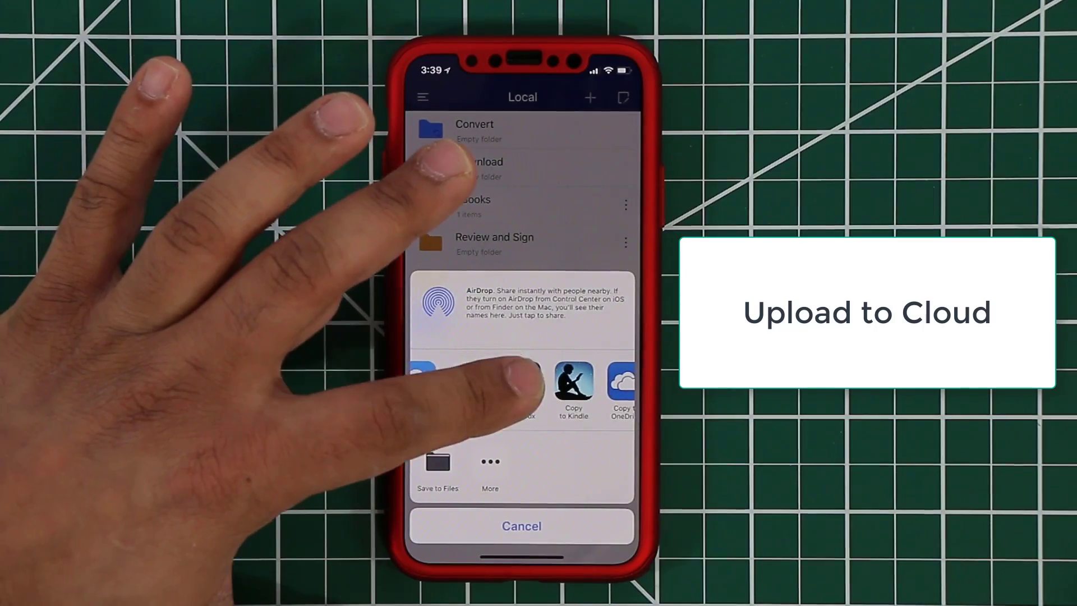
scroll(left, 3)
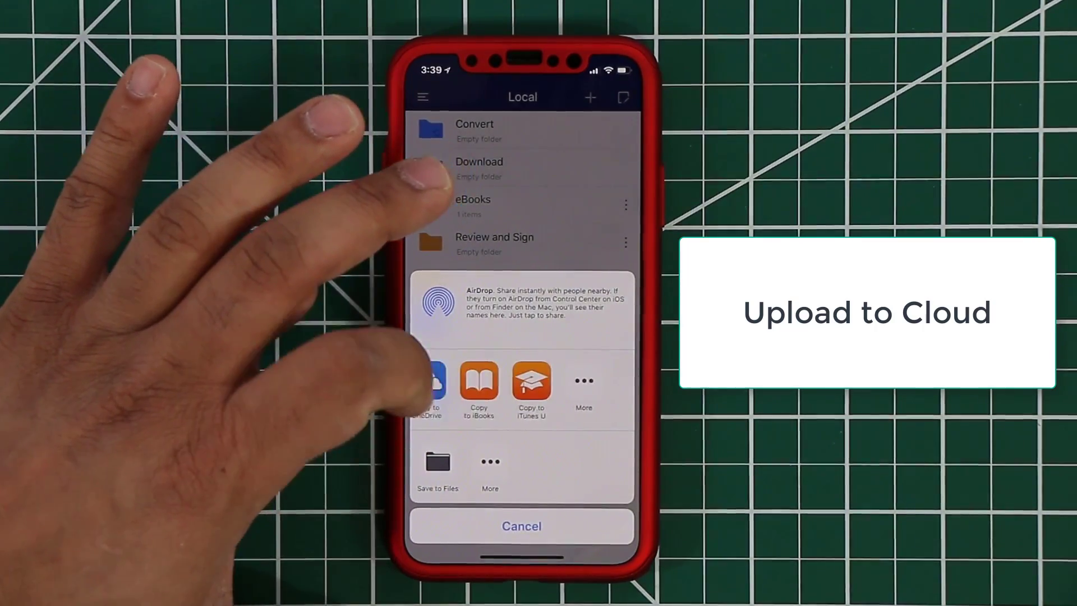
scroll(left, 3)
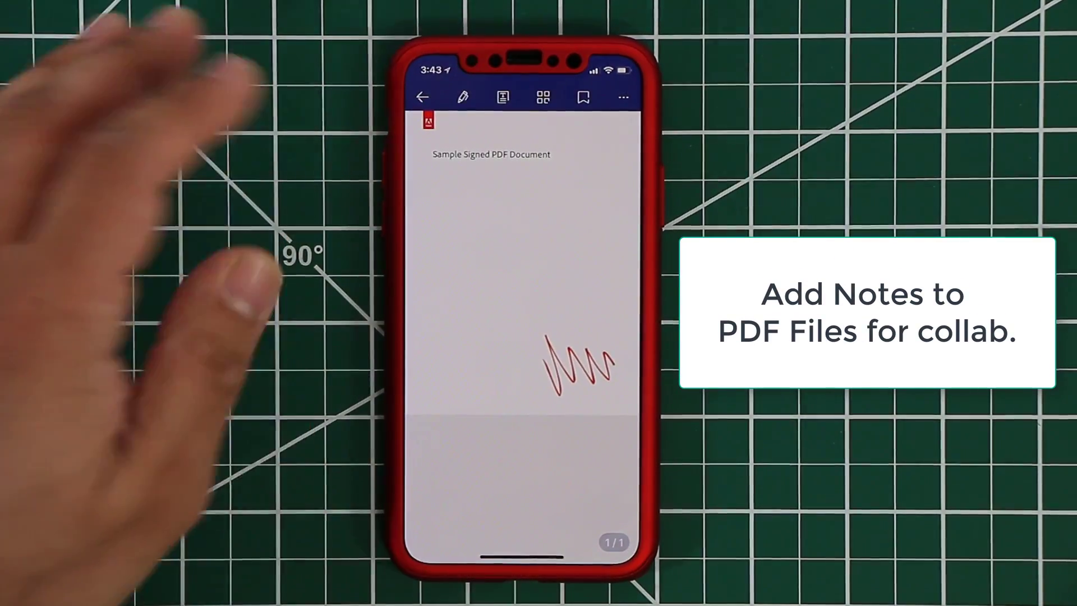
- Place a note reading 'Hi, this is a note.' on Sign.pdf and enter batch edit mode in Local
click(463, 96)
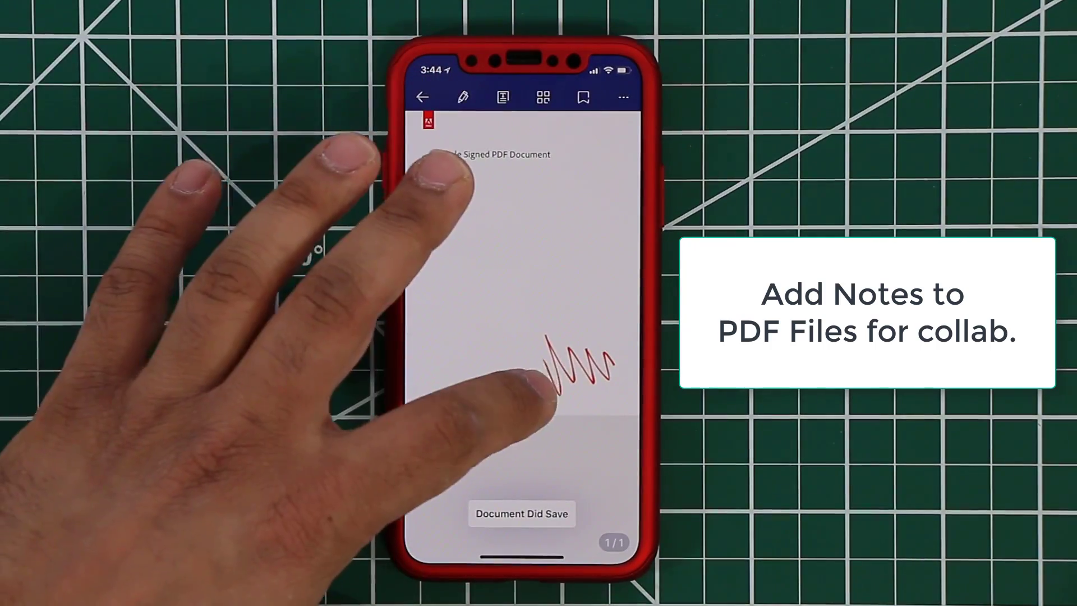
click(527, 390)
text(i, this is a note.)
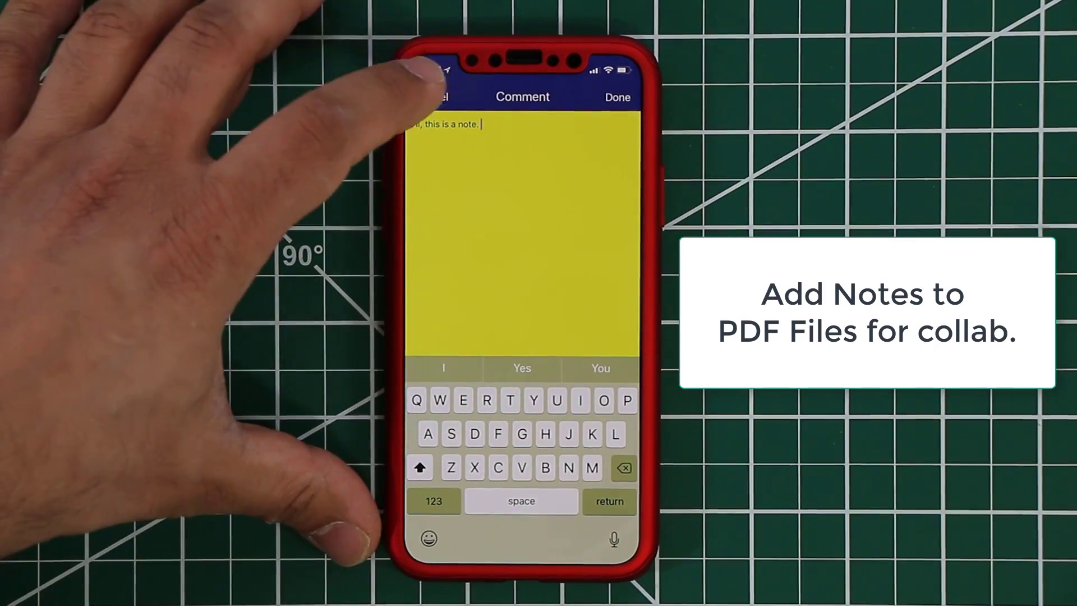
click(616, 97)
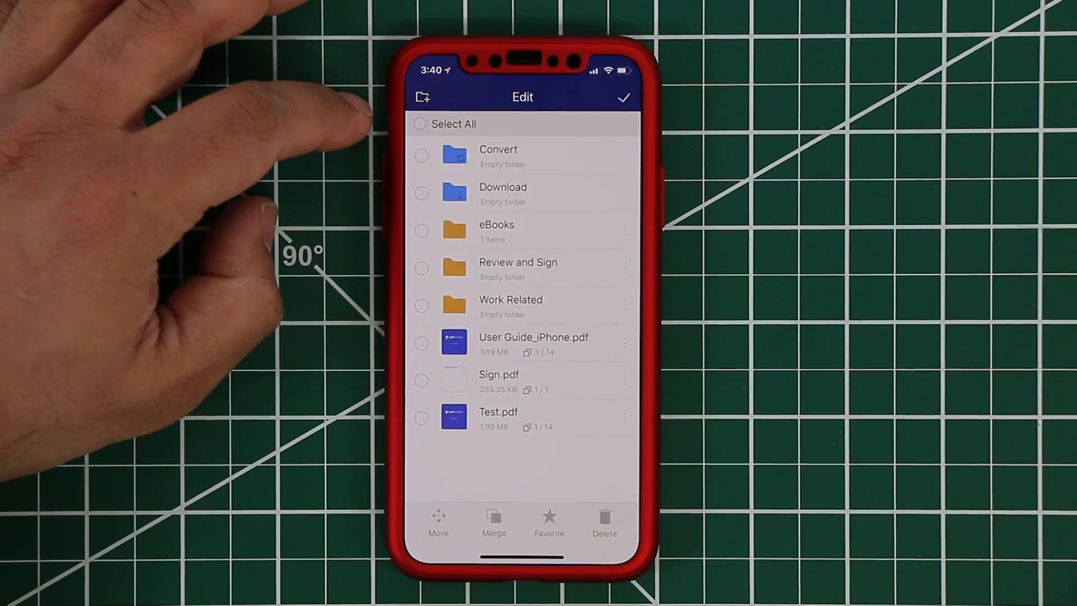
- Replace the Review and Sign folder with an empty 'New' folder, then bring up Camera/WiFi import options
click(421, 268)
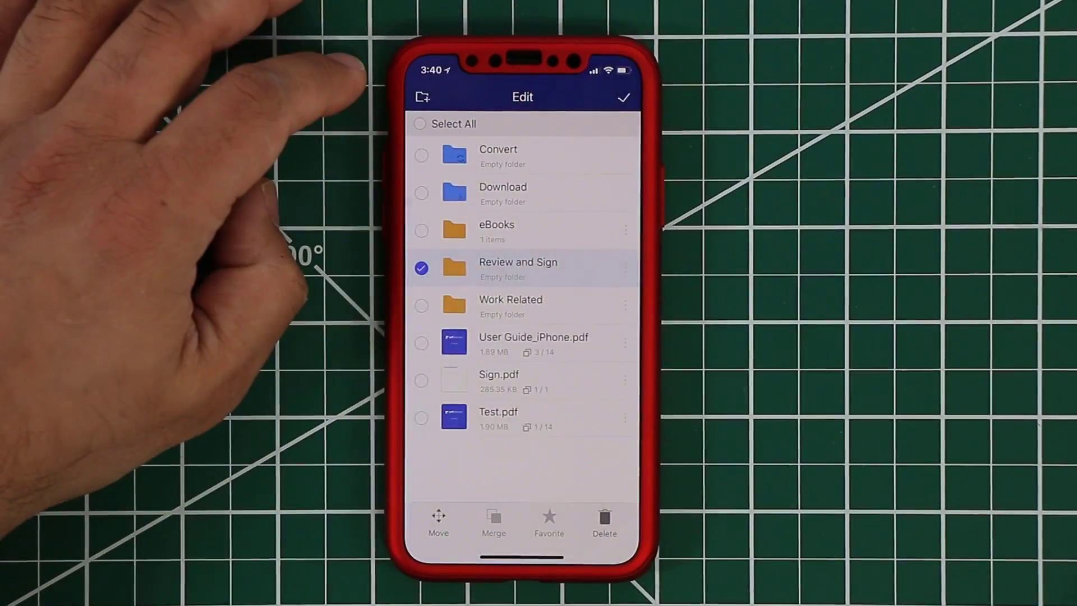
click(421, 96)
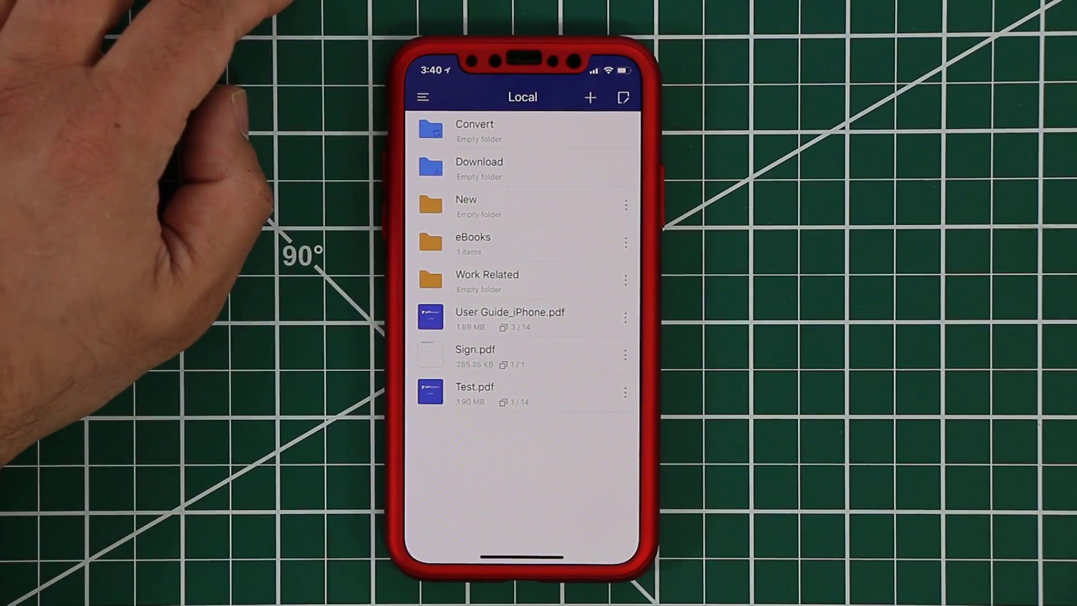
click(589, 97)
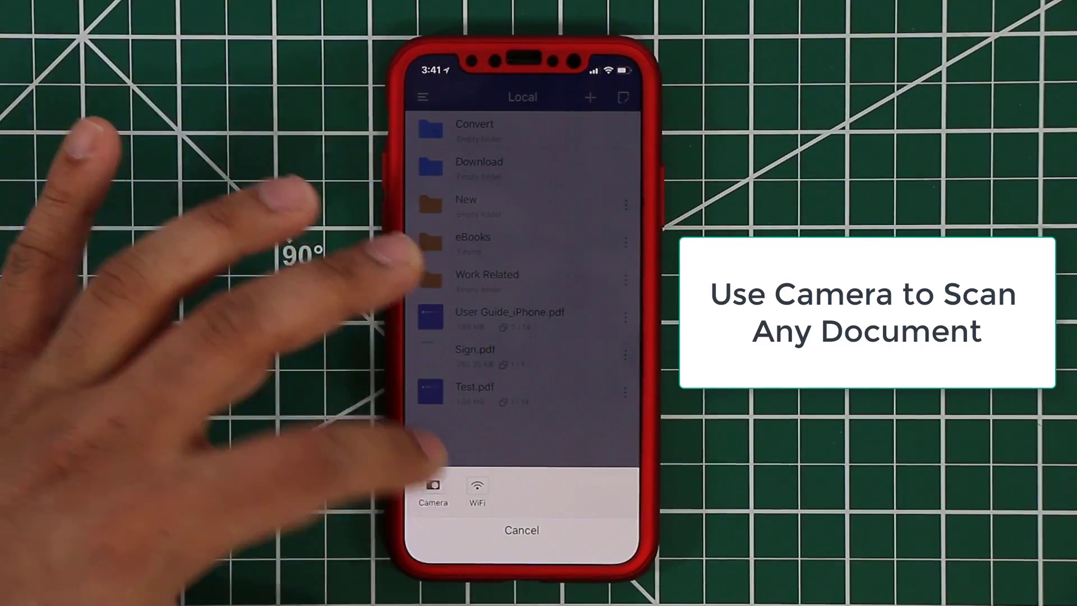
- Cancel the Camera/WiFi add-file sheet, glance at User Guide_iPhone.pdf, and go back to the Local file list
click(433, 488)
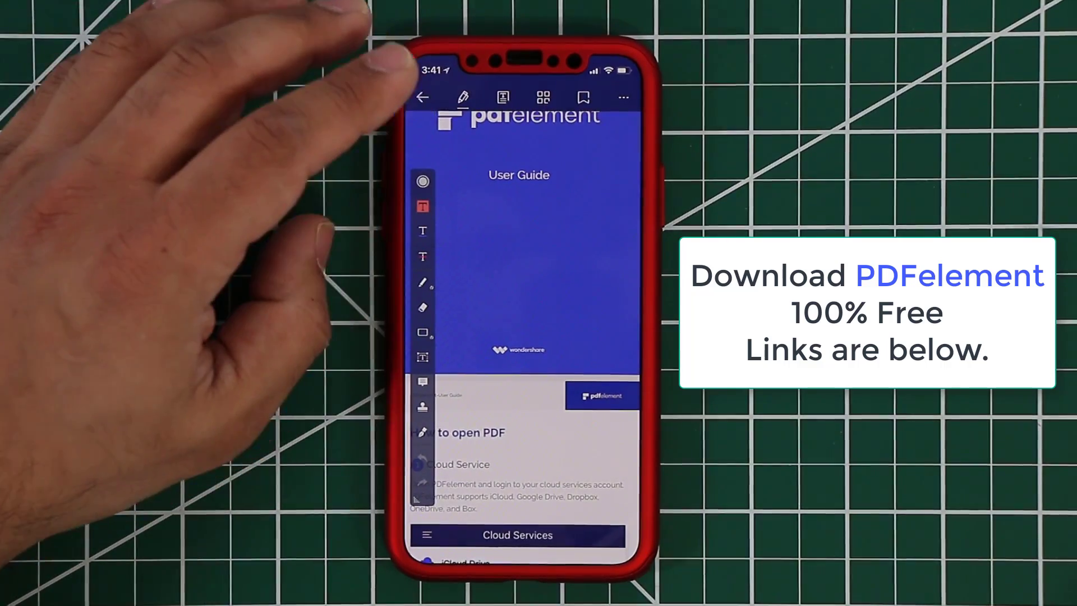
click(422, 97)
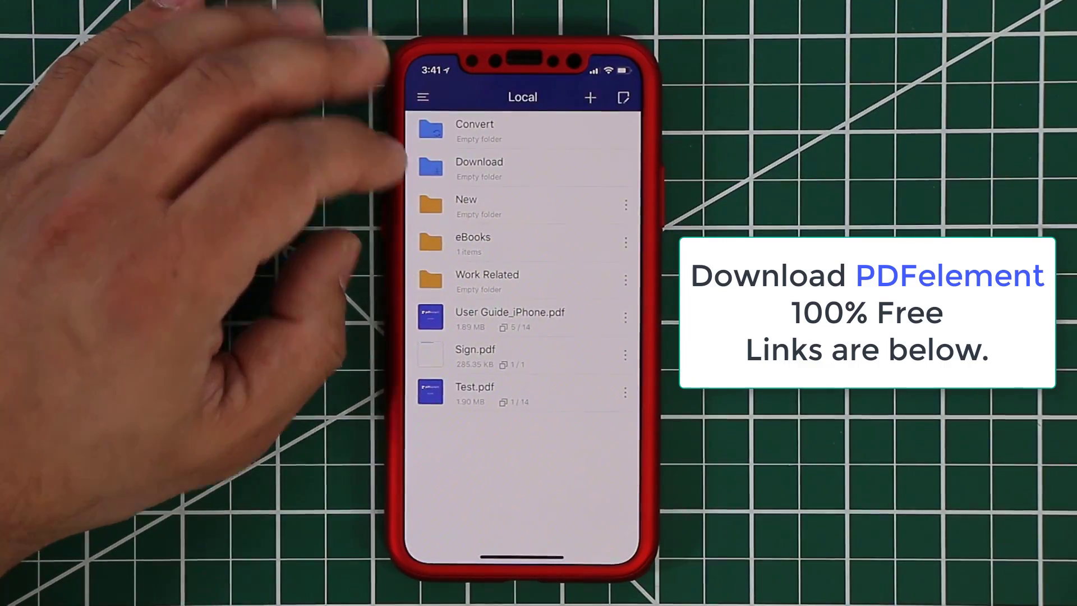